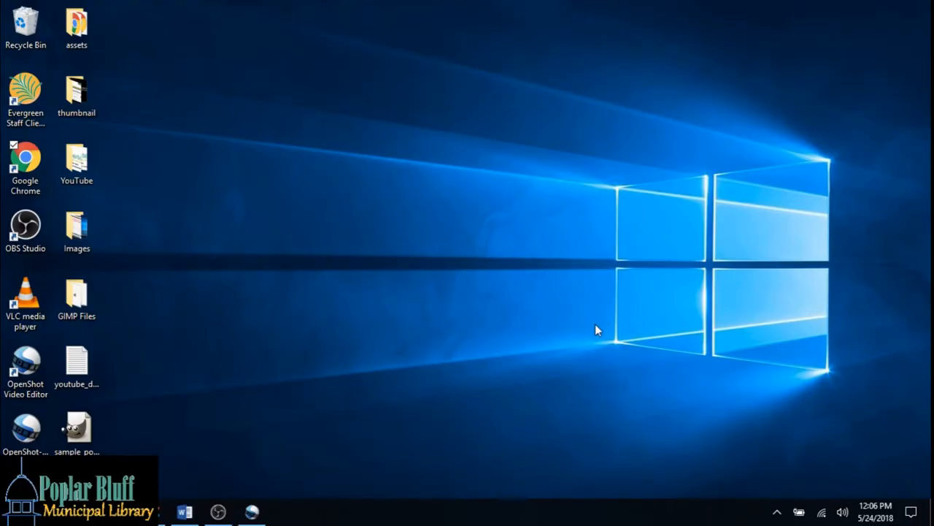
mouse_move(426, 292)
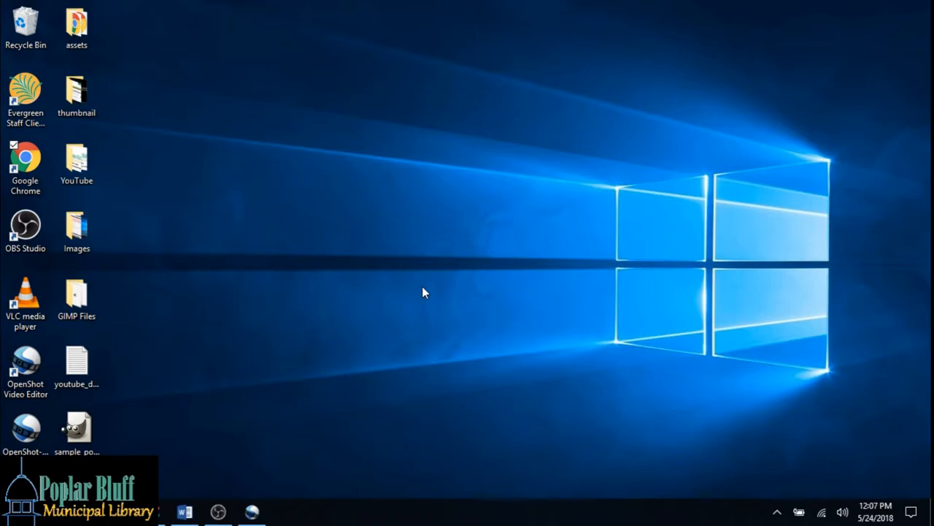
mouse_move(252, 213)
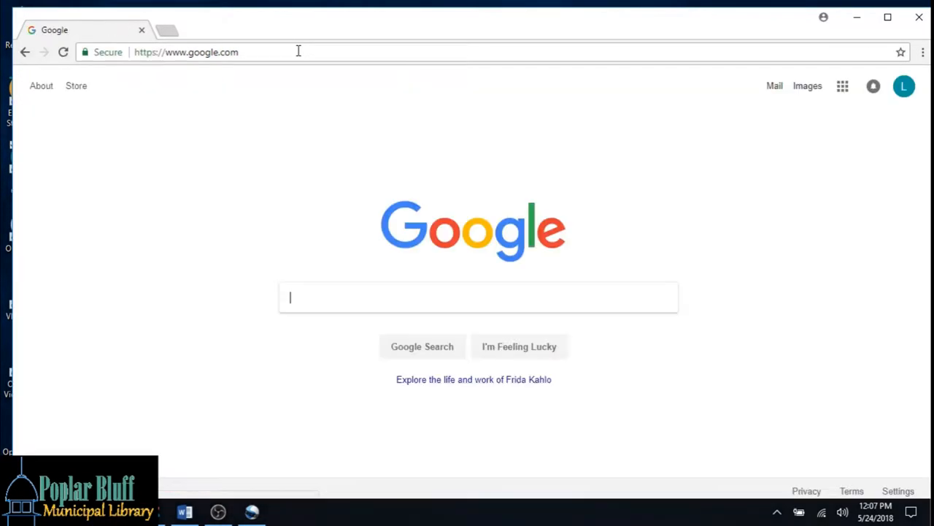
- Search Google for 'library extension' and open the Library Extension Chrome Web Store listing
type("library extension")
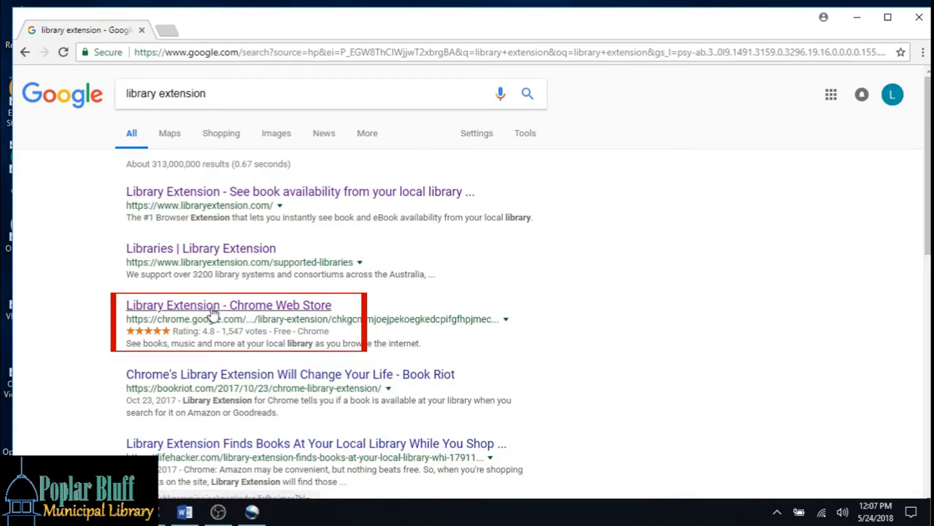
left_click(228, 305)
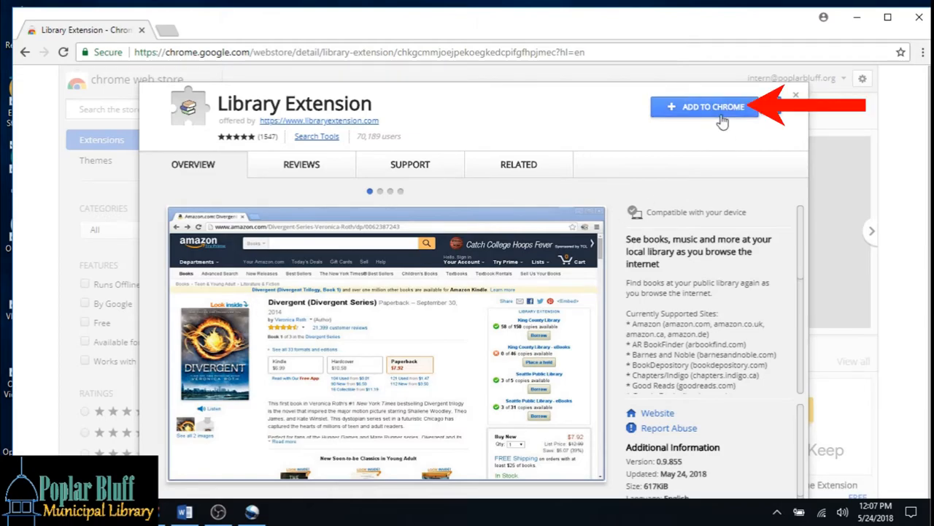
- Add Library Extension to Chrome from its Web Store listing
left_click(705, 106)
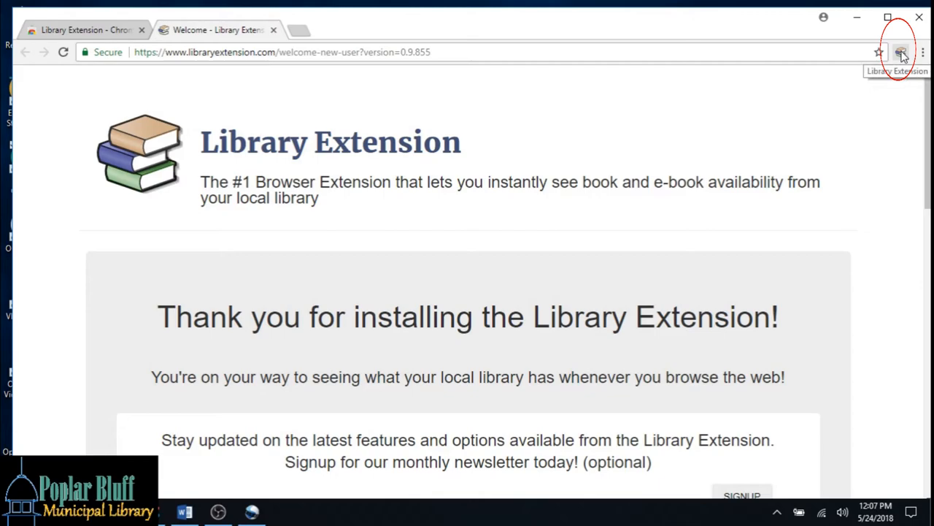
- Open Library Extension's Options from its toolbar icon context menu
right_click(901, 52)
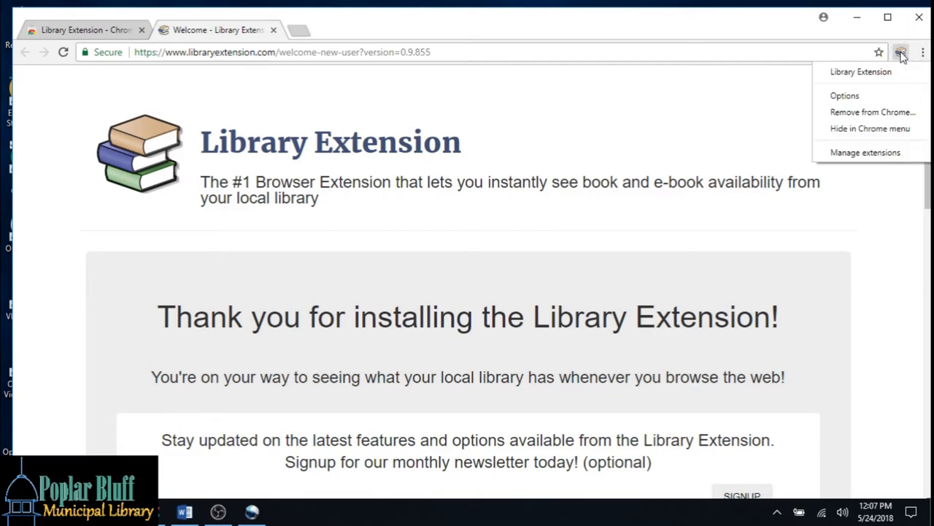
mouse_move(904, 64)
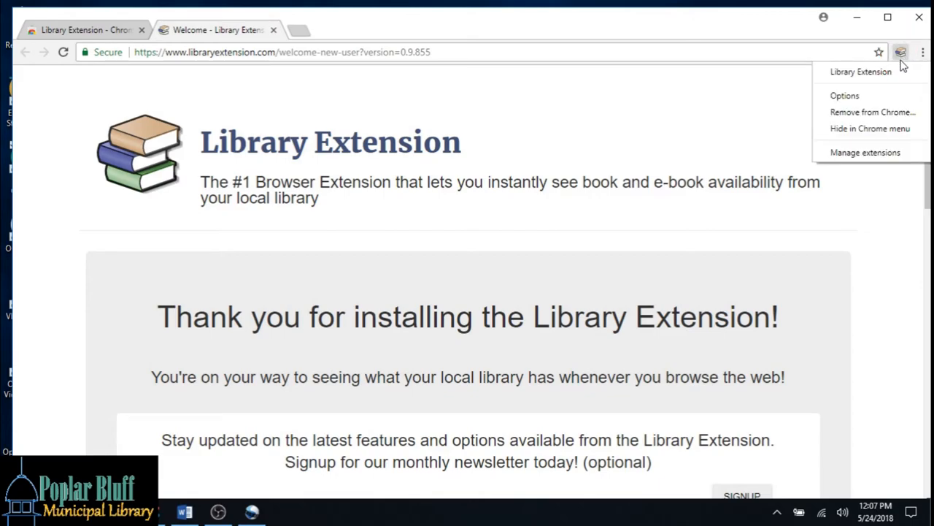
left_click(844, 95)
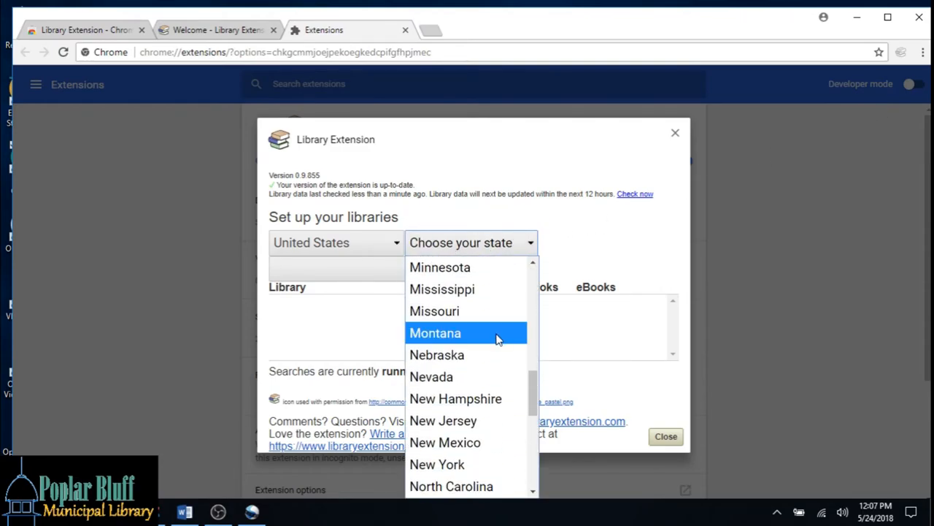
- Add Poplar Bluff Municipal Library in Missouri to the library list and close setup
left_click(435, 310)
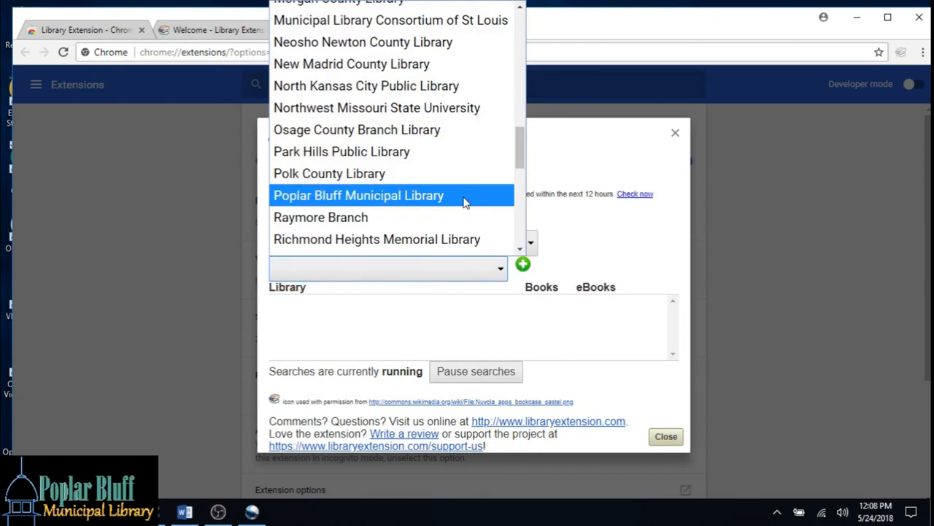
left_click(360, 195)
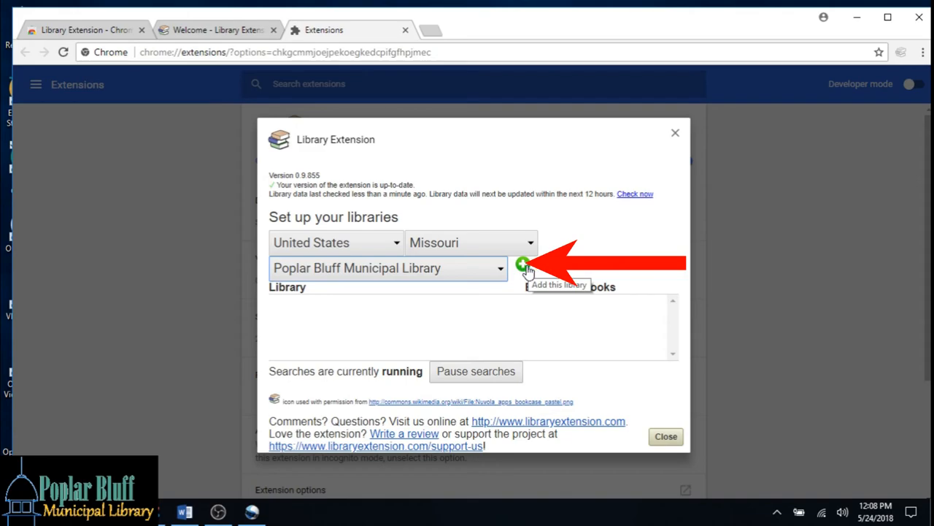
left_click(523, 264)
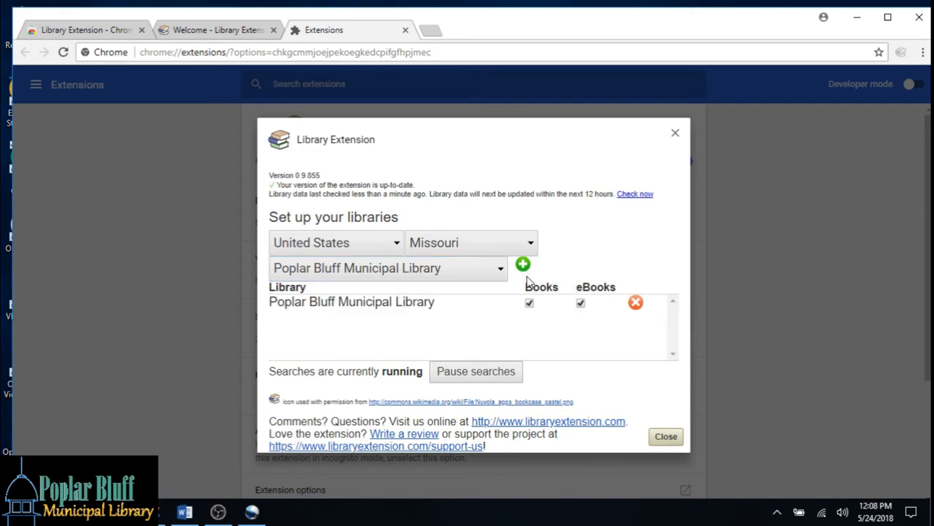
mouse_move(539, 295)
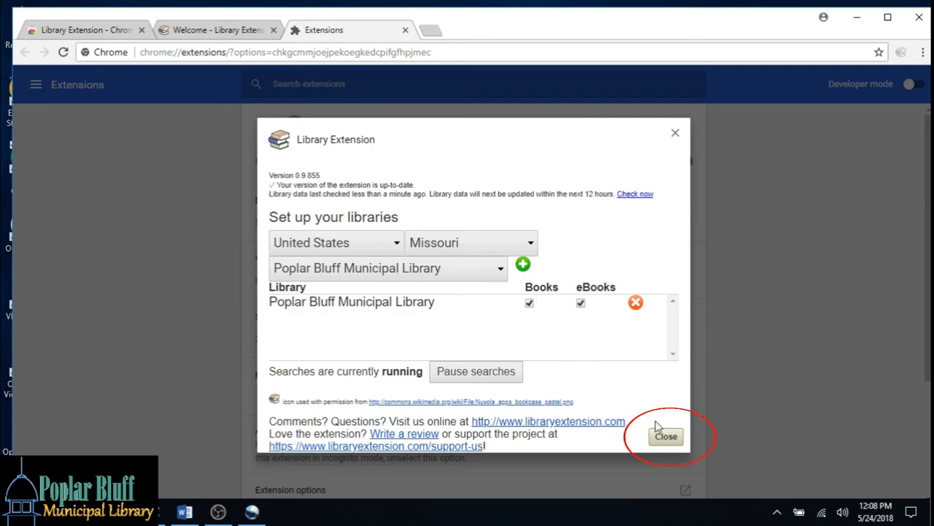
left_click(665, 435)
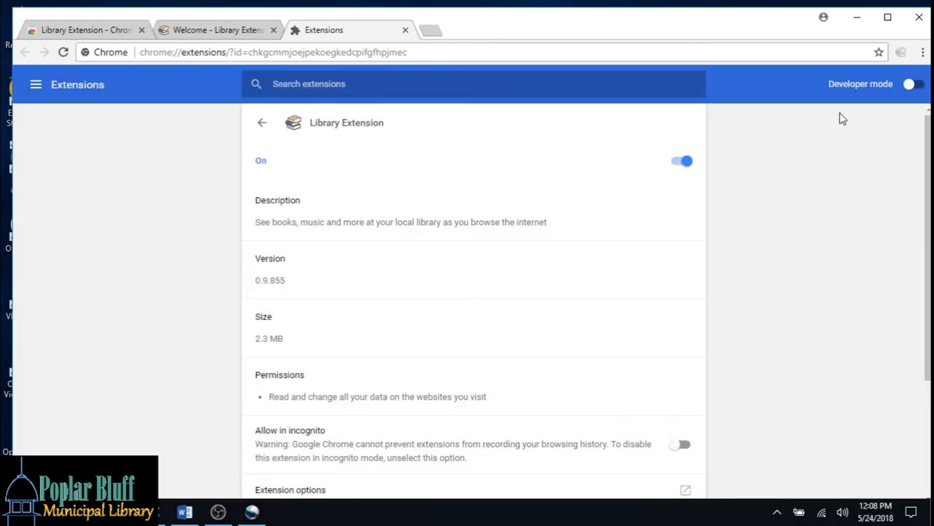